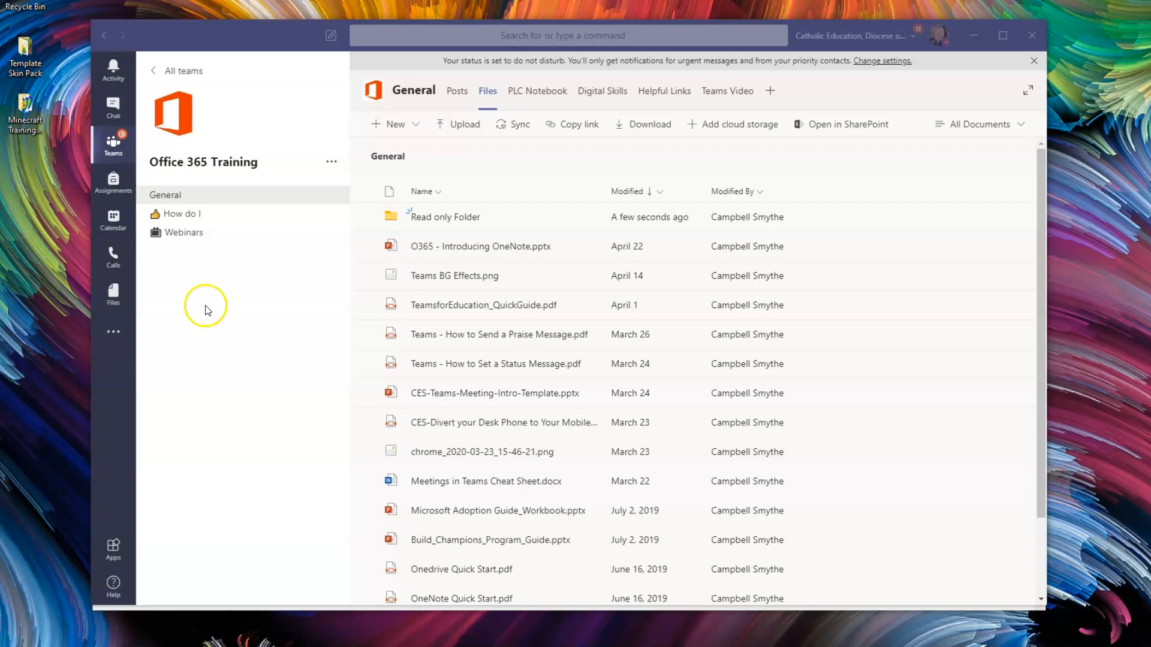
{"action": "mouse_move", "coordinate": [297, 270]}
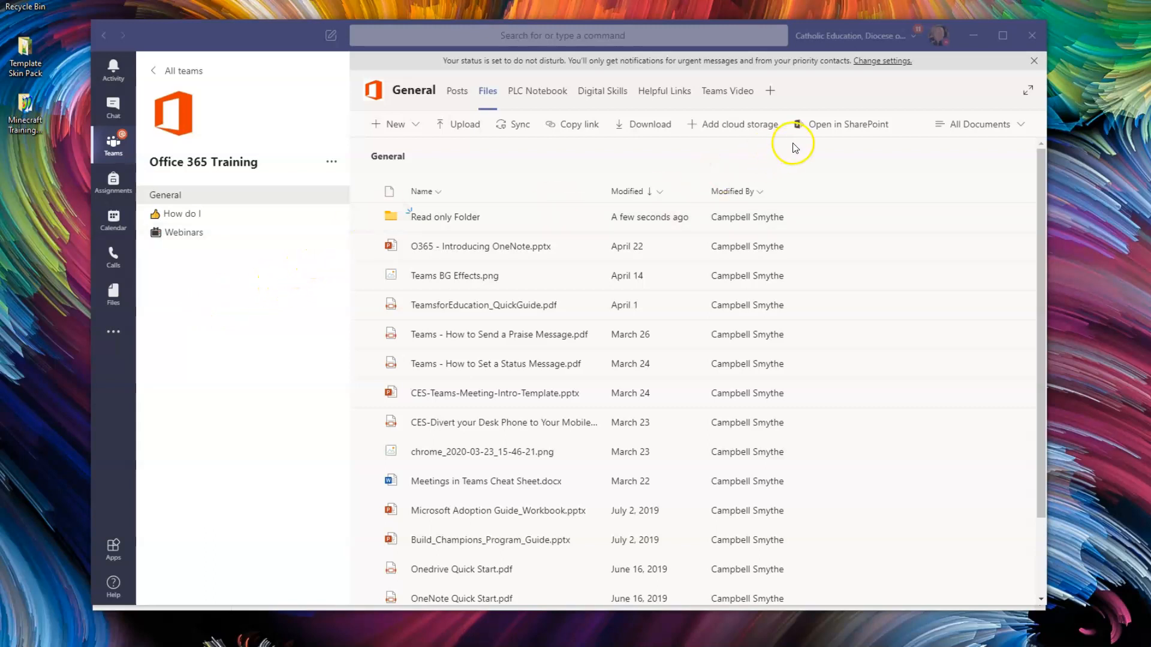
{"action": "mouse_move", "coordinate": [858, 130]}
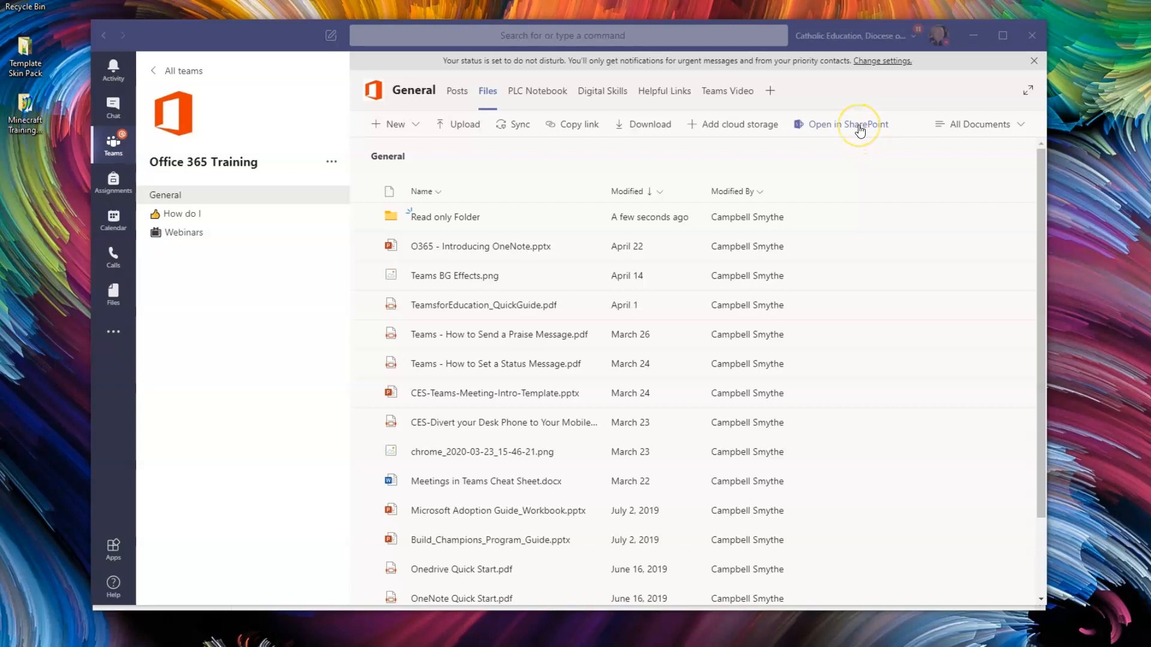
Open the Files tab's General document library in SharePoint Online via Open in SharePoint.
{"action": "left_click", "coordinate": [847, 123]}
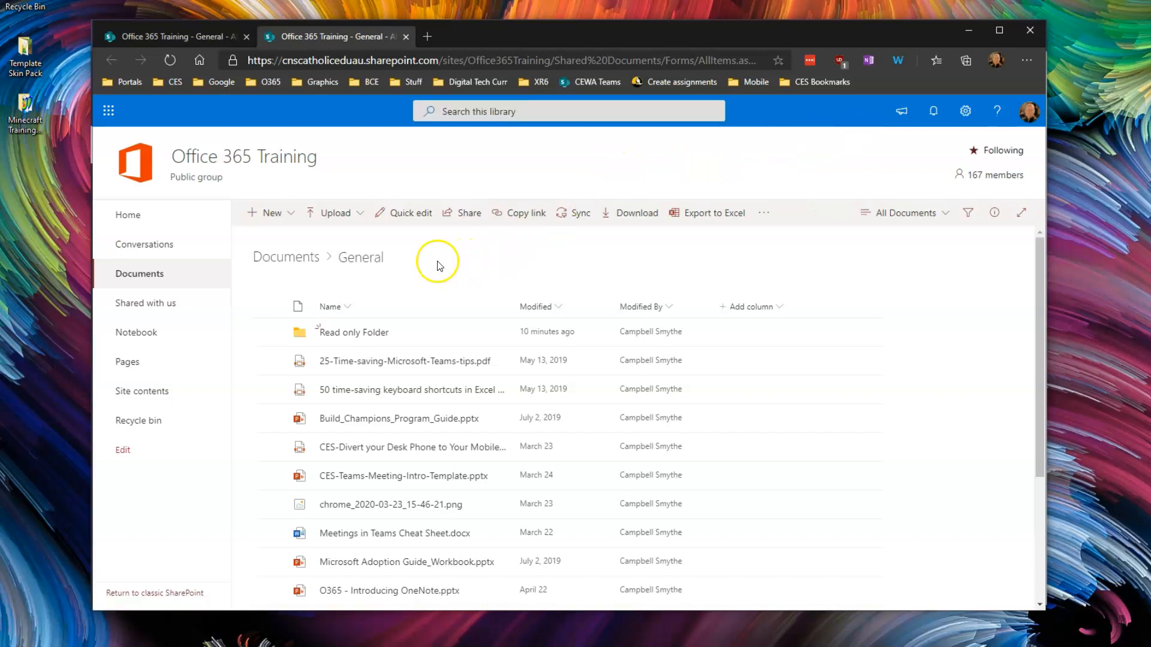
{"action": "mouse_move", "coordinate": [489, 272]}
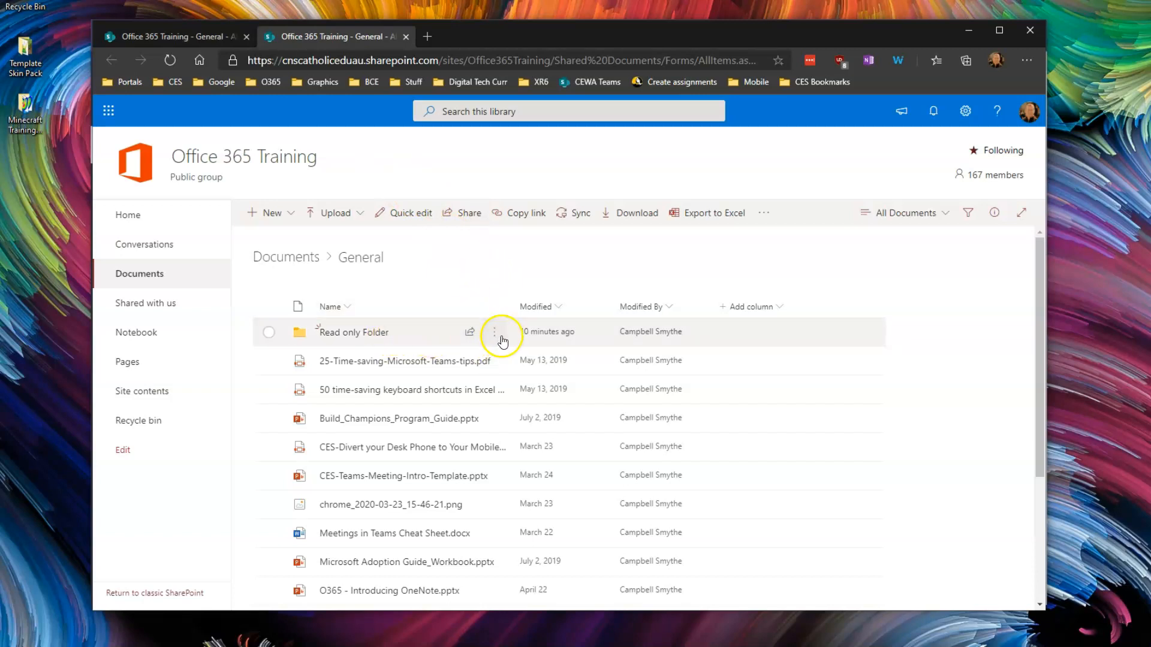
{"action": "mouse_move", "coordinate": [494, 331]}
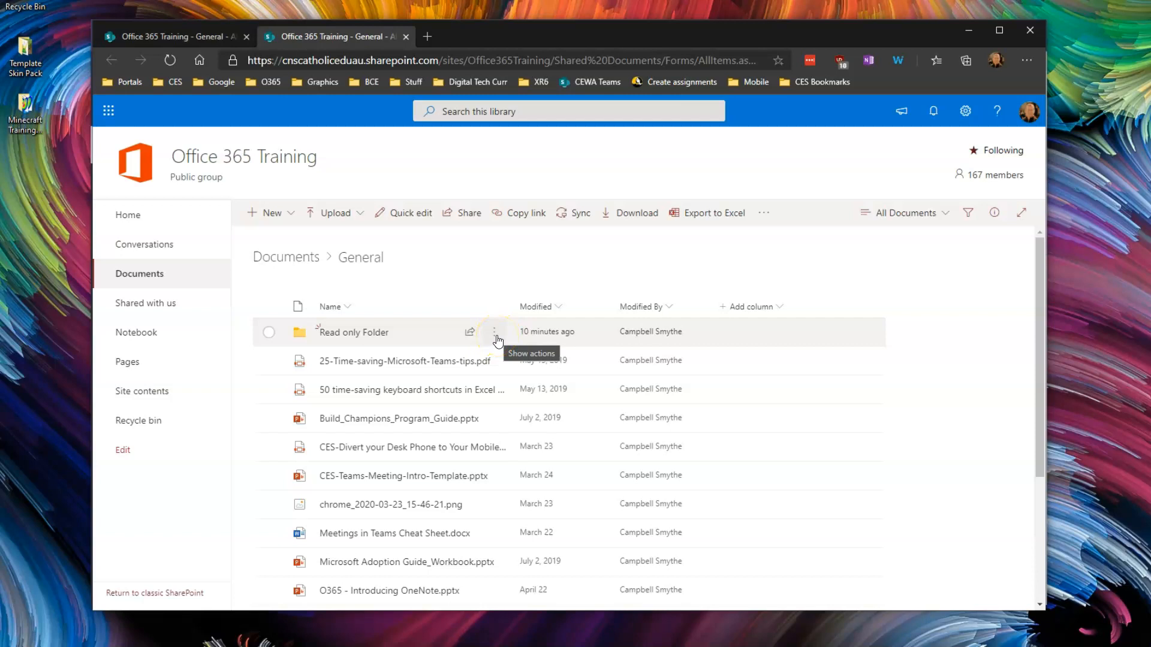
Set Office 365 Training Members to Can view on Read only Folder through Manage access, then return to the library.
{"action": "left_click", "coordinate": [495, 338]}
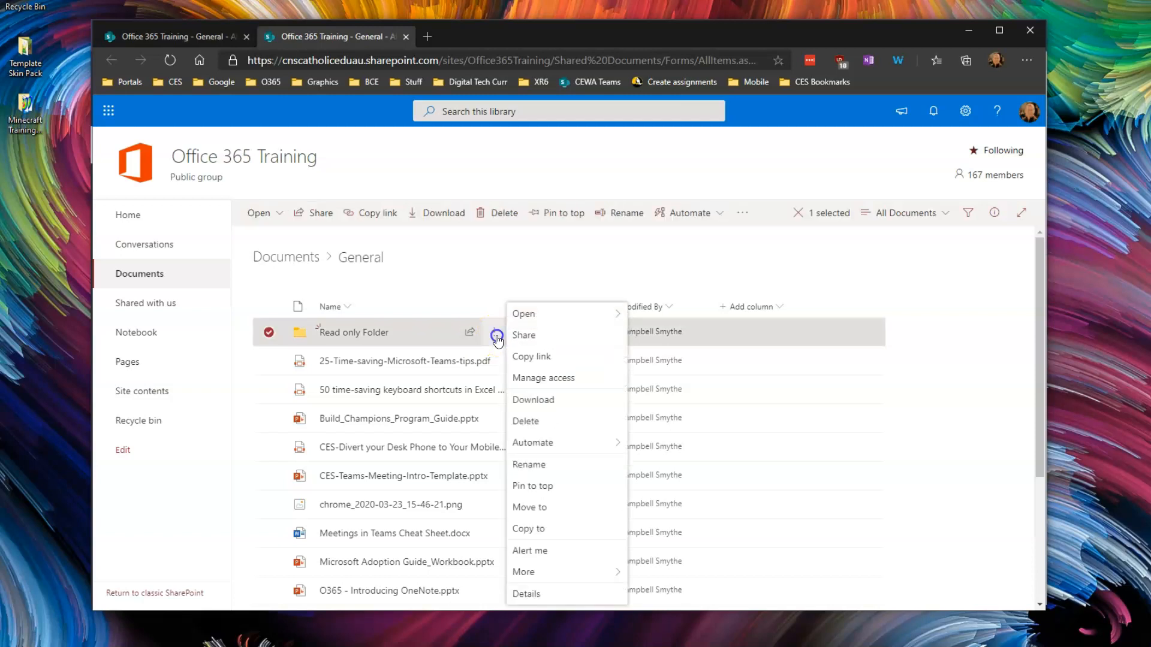
{"action": "mouse_move", "coordinate": [594, 377]}
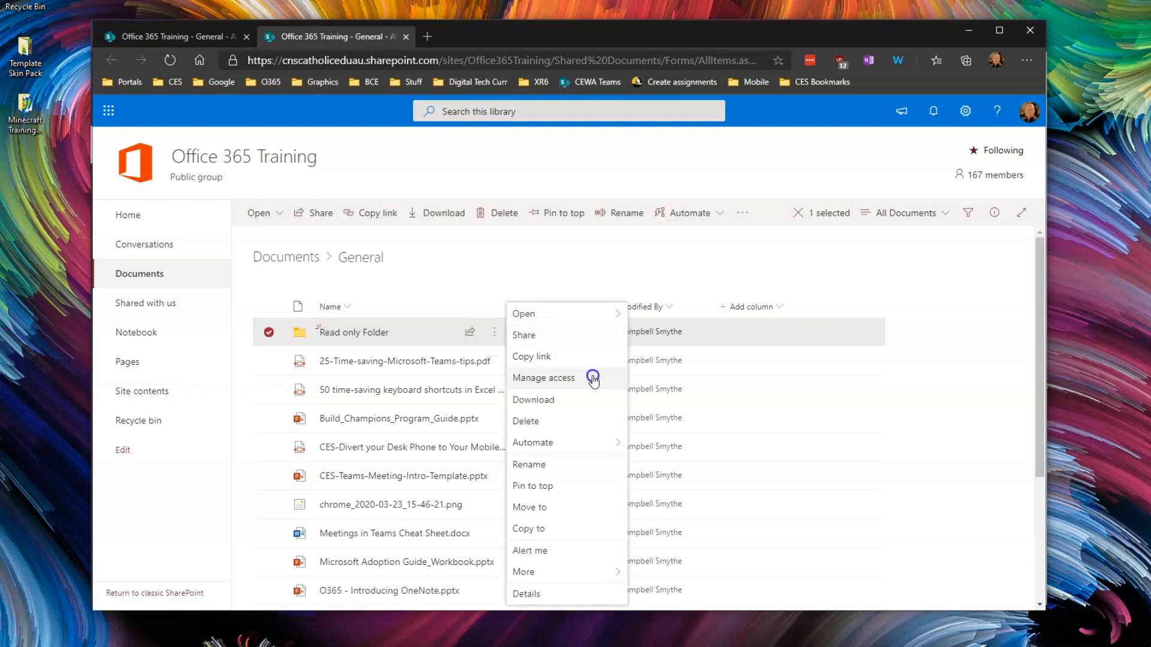
{"action": "left_click", "coordinate": [543, 377]}
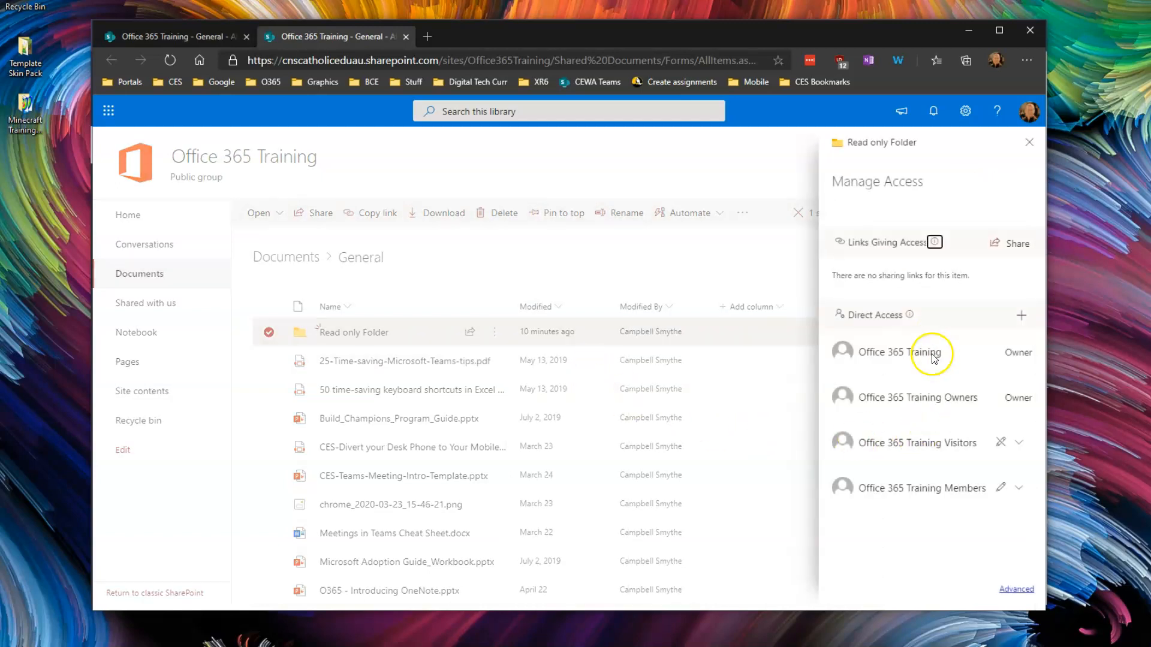
{"action": "mouse_move", "coordinate": [910, 505]}
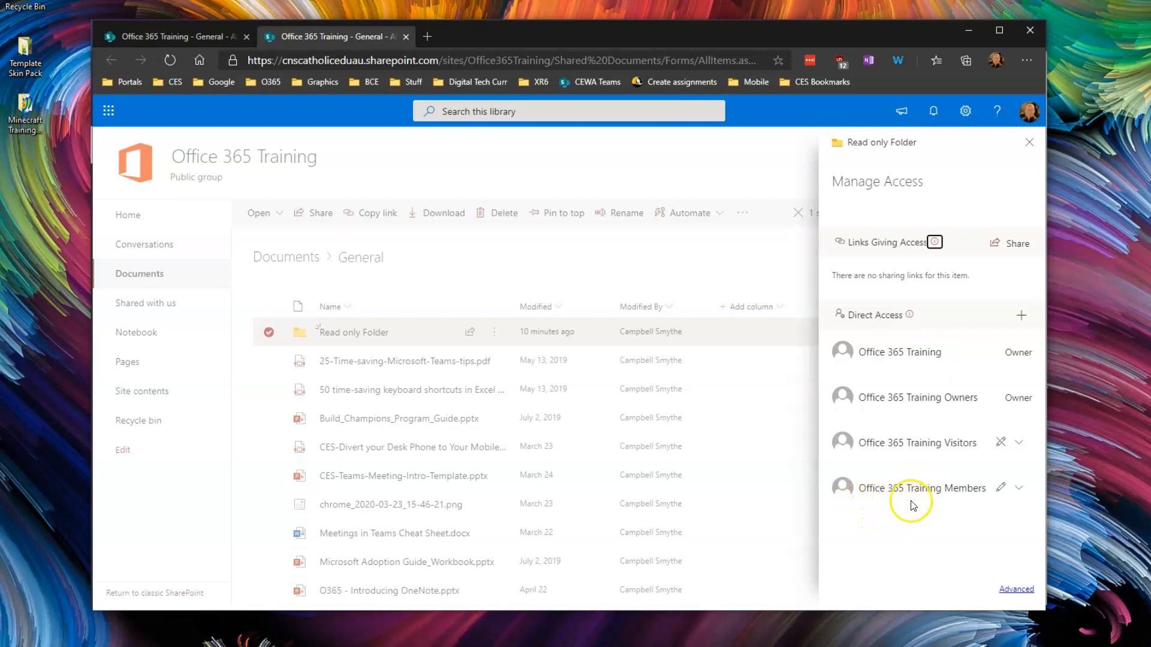
{"action": "mouse_move", "coordinate": [871, 496]}
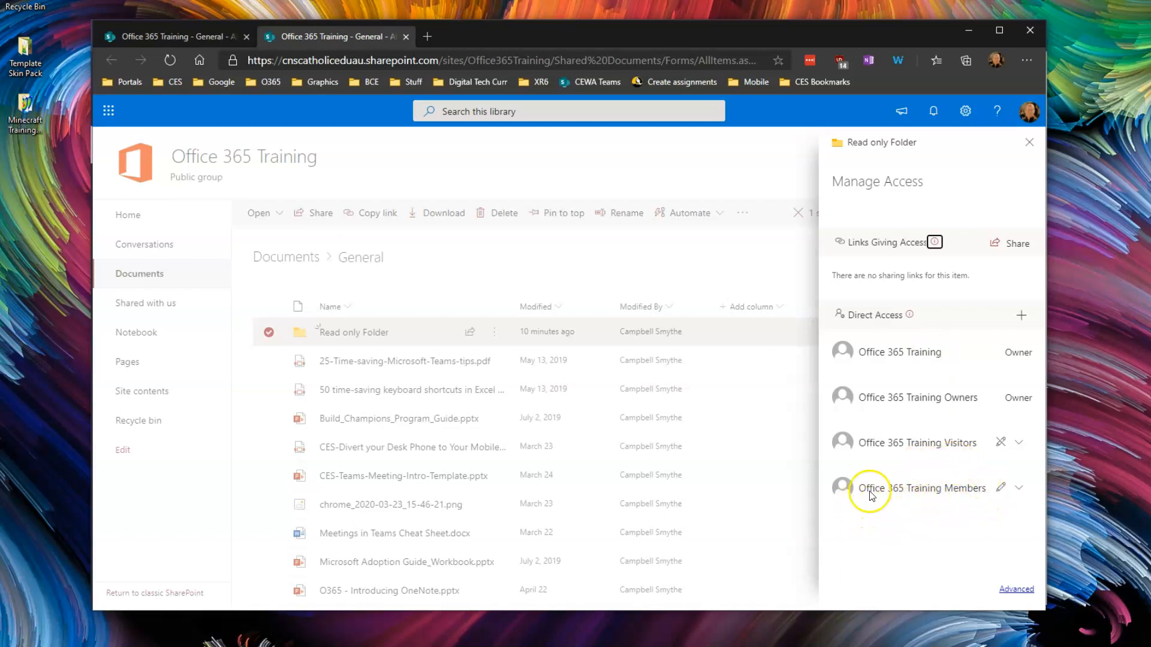
{"action": "mouse_move", "coordinate": [1038, 506]}
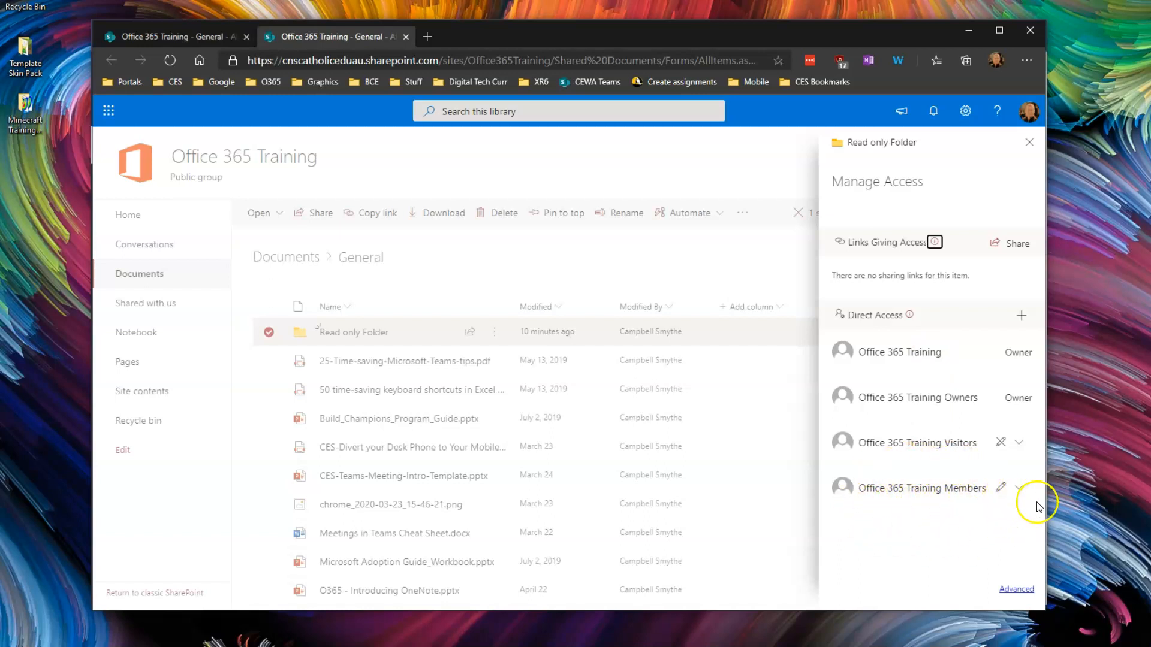
{"action": "left_click", "coordinate": [1018, 488]}
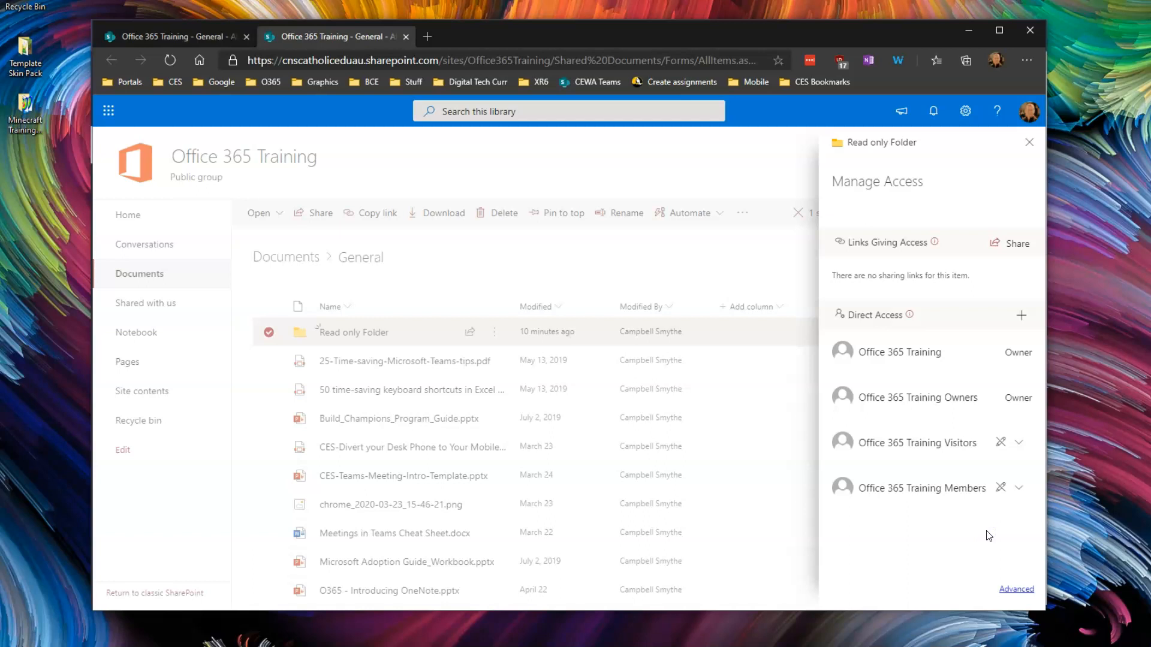
{"action": "left_click", "coordinate": [1029, 141]}
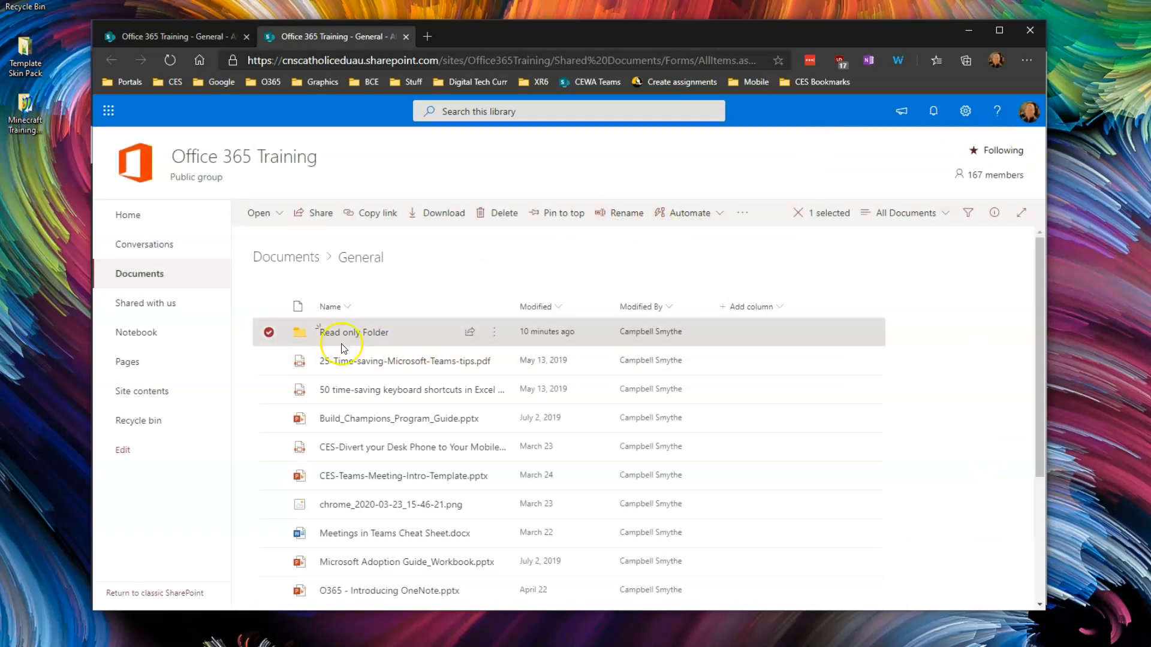
{"action": "mouse_move", "coordinate": [488, 156]}
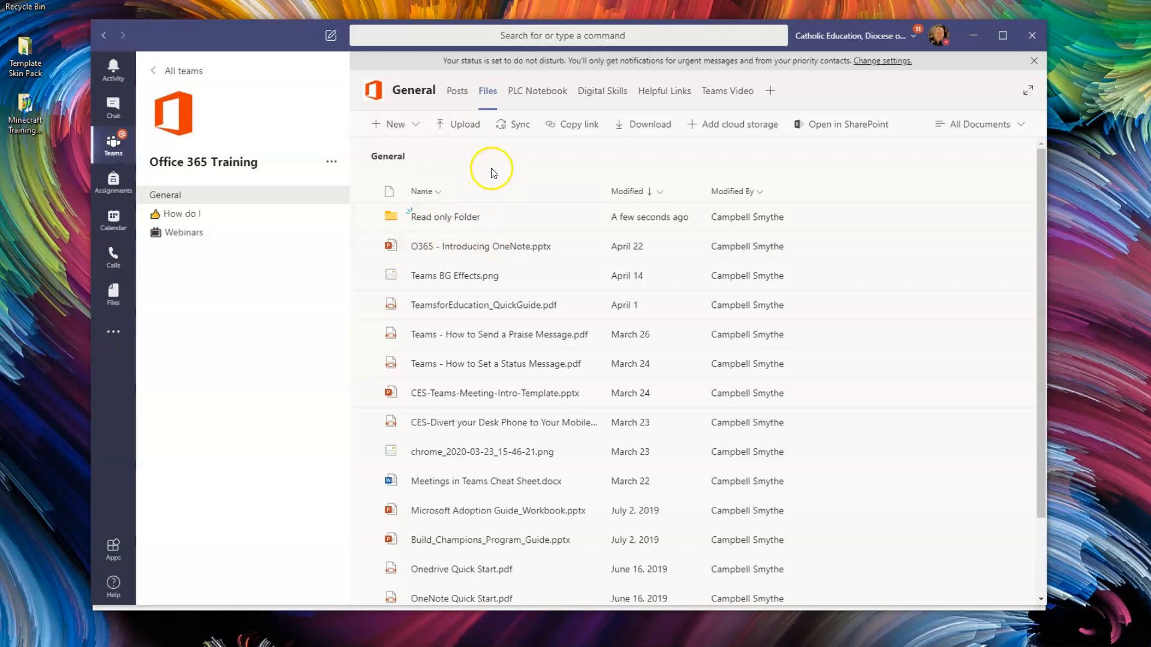
{"action": "mouse_move", "coordinate": [483, 173]}
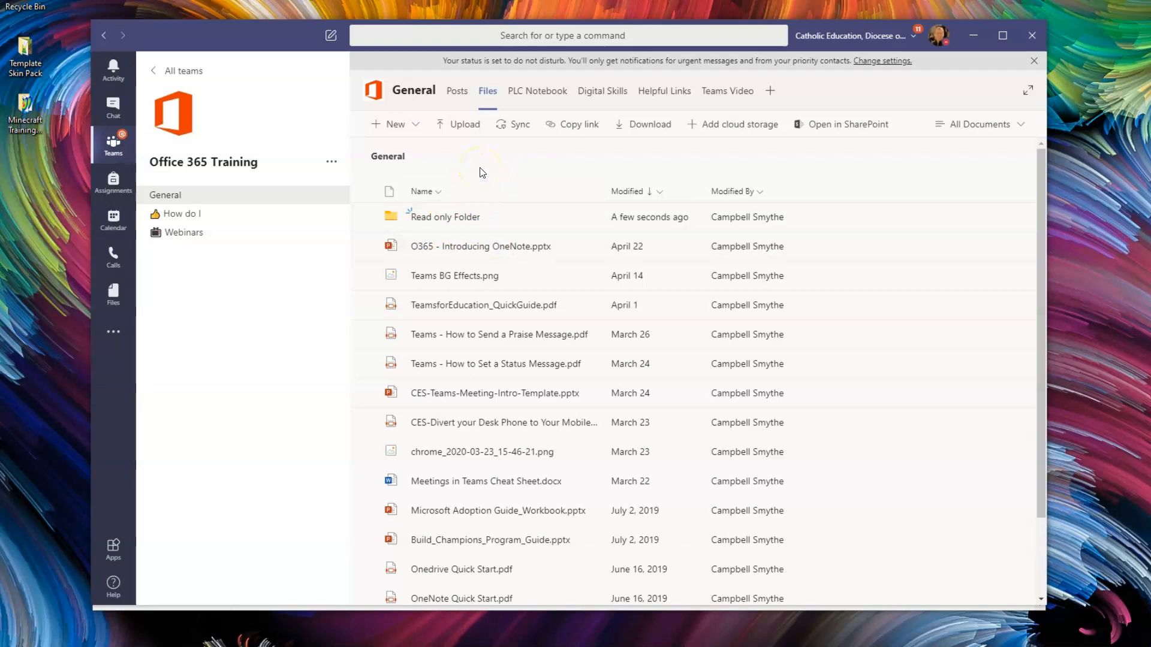
{"action": "mouse_move", "coordinate": [479, 171]}
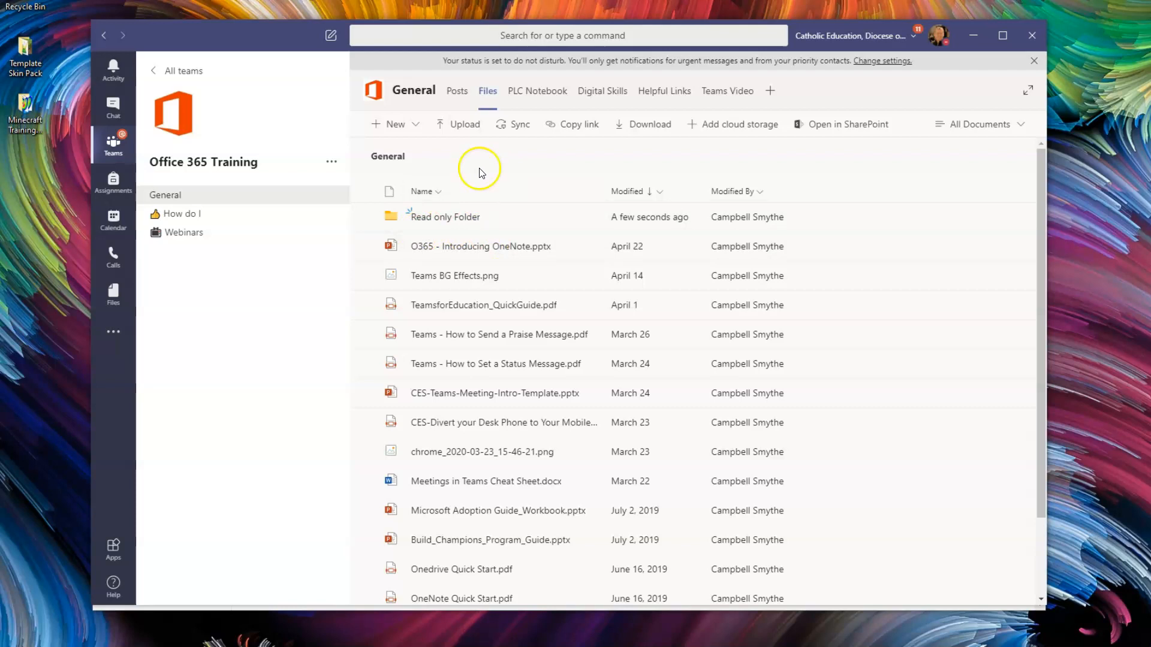